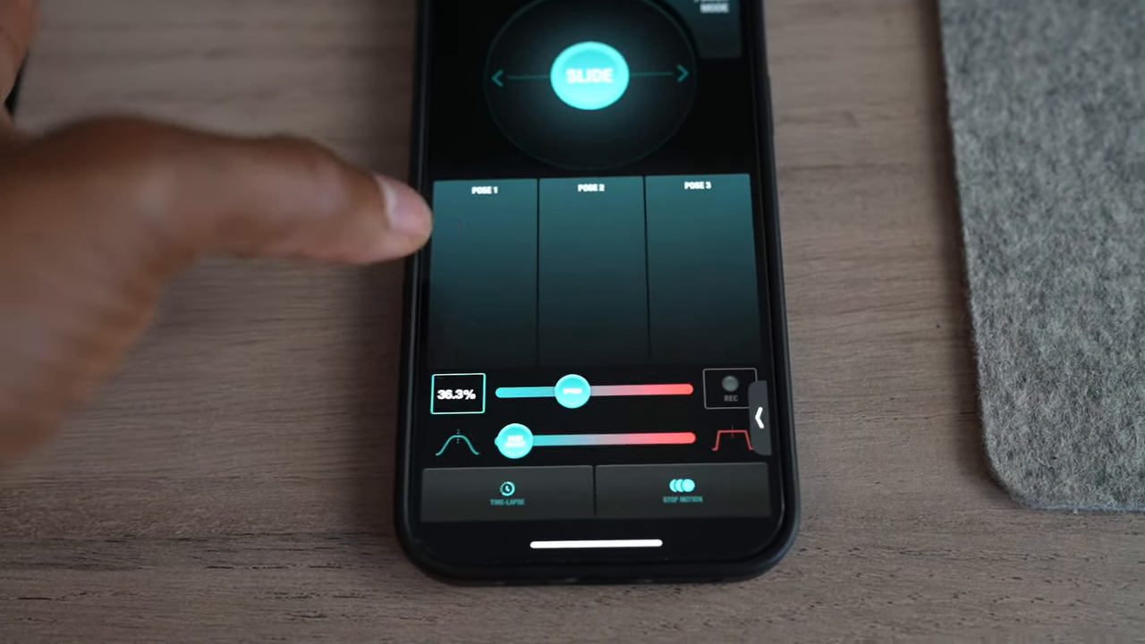
- Store the slider's current position in the Pose 1 slot, running at 36.3% speed
click(478, 269)
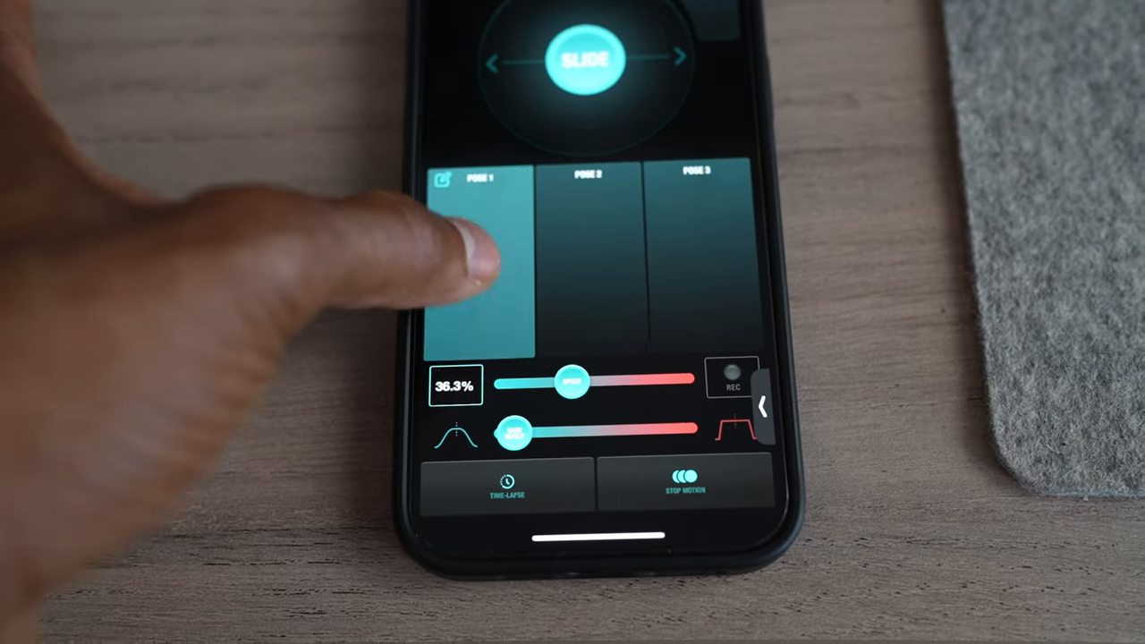